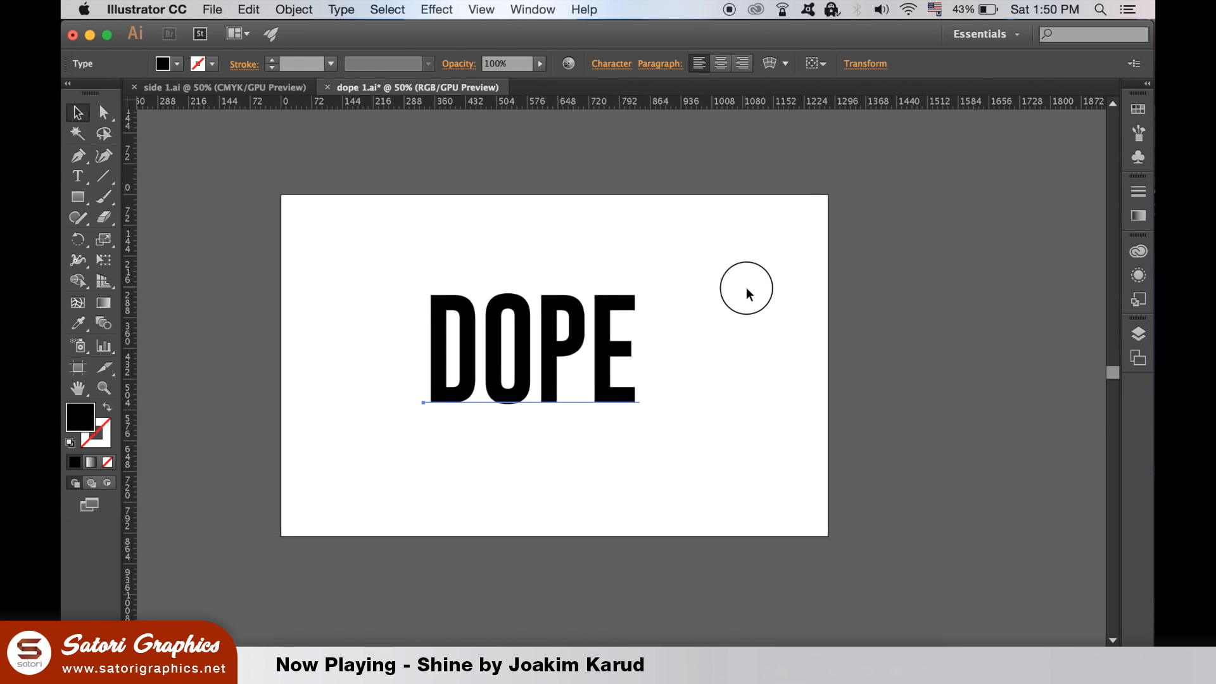
- Convert DOPE to outlines, slice off the letters' lower half, and group them
left_click(340, 9)
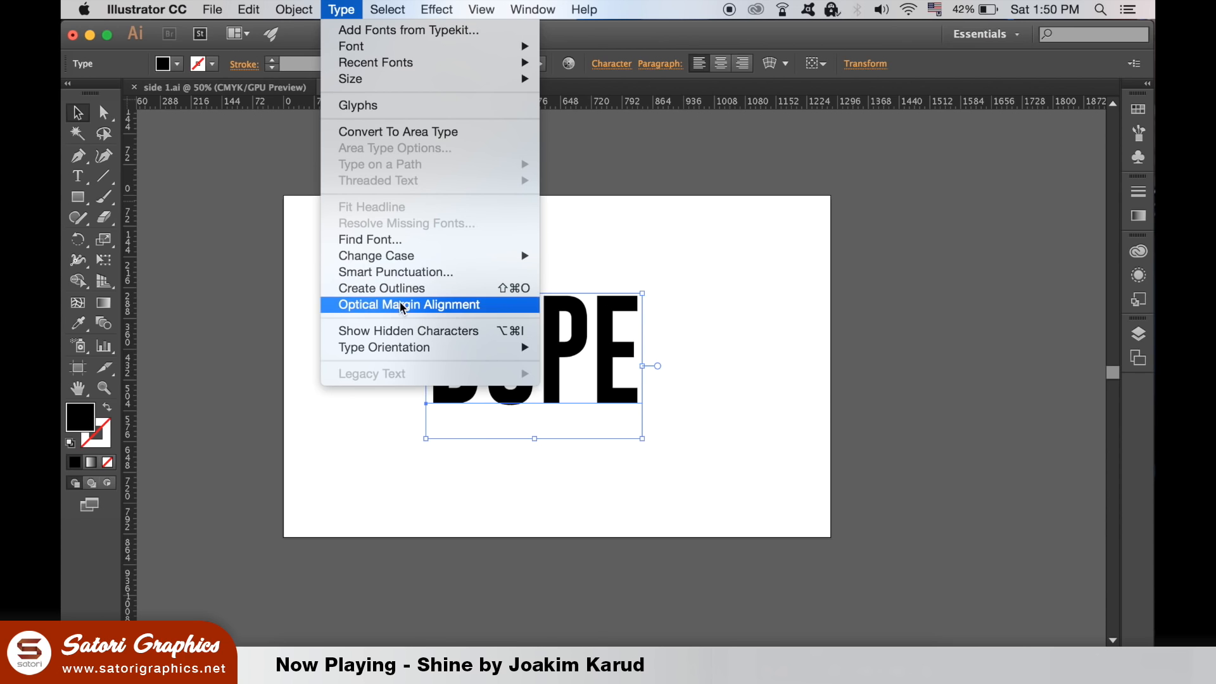
mouse_move(381, 287)
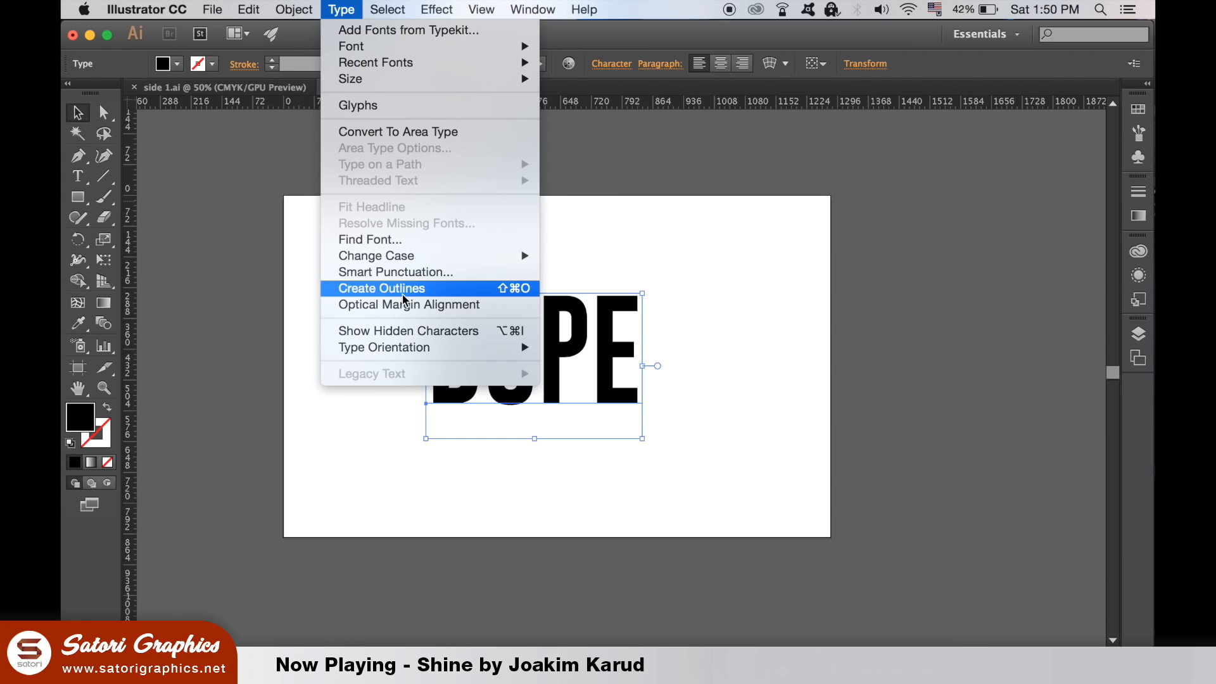
left_click(381, 287)
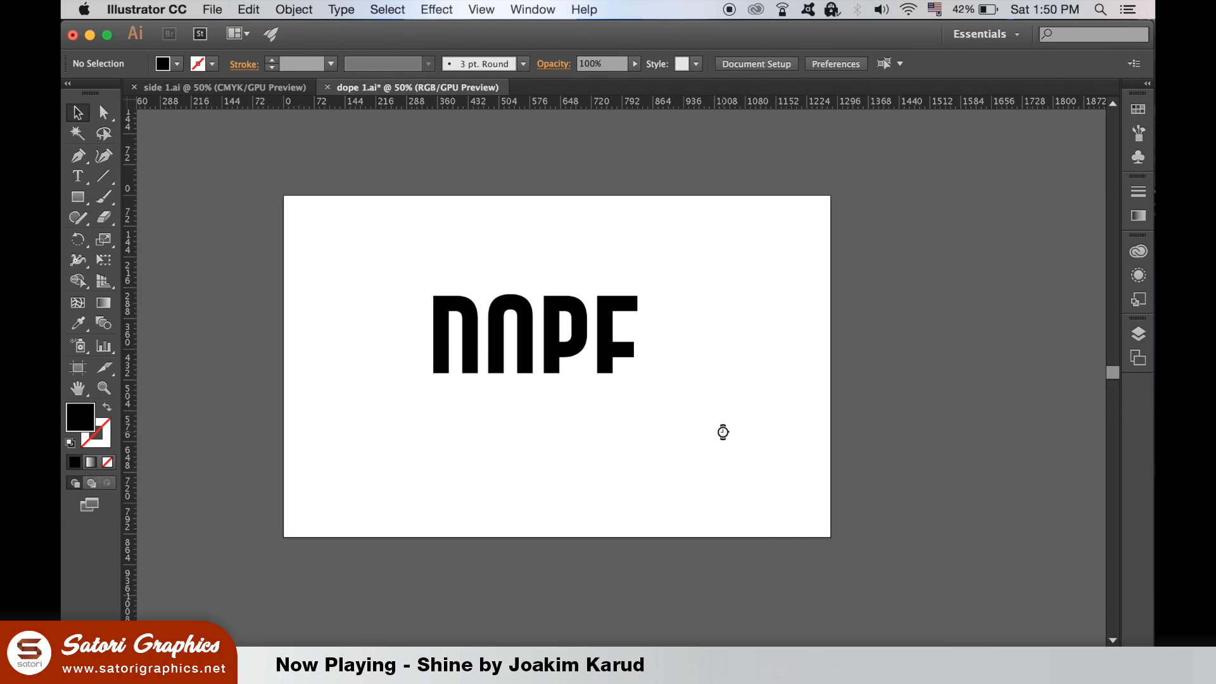
mouse_move(611, 259)
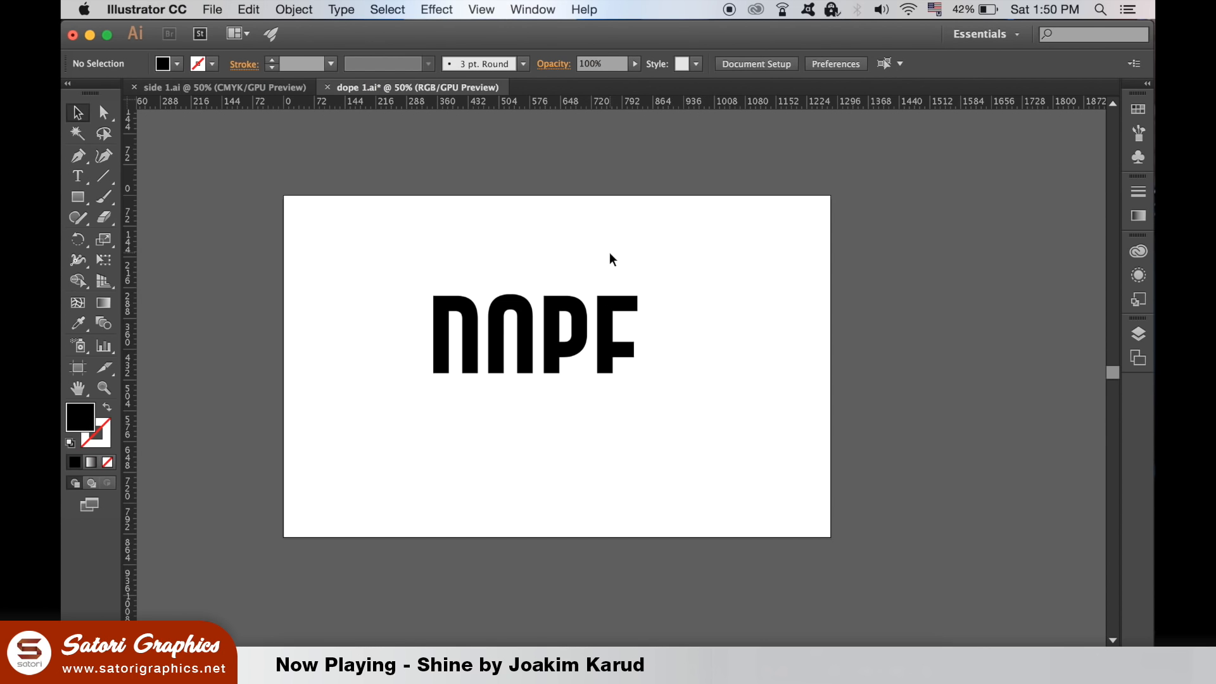
mouse_move(608, 259)
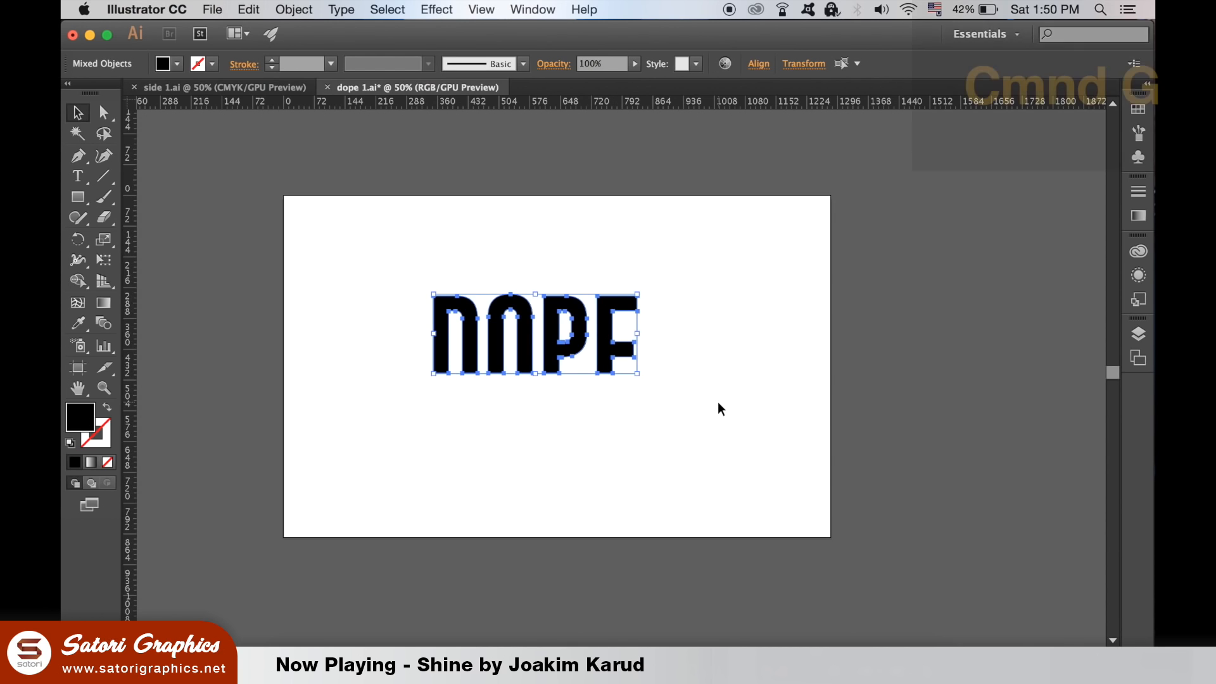
key("cmd+g")
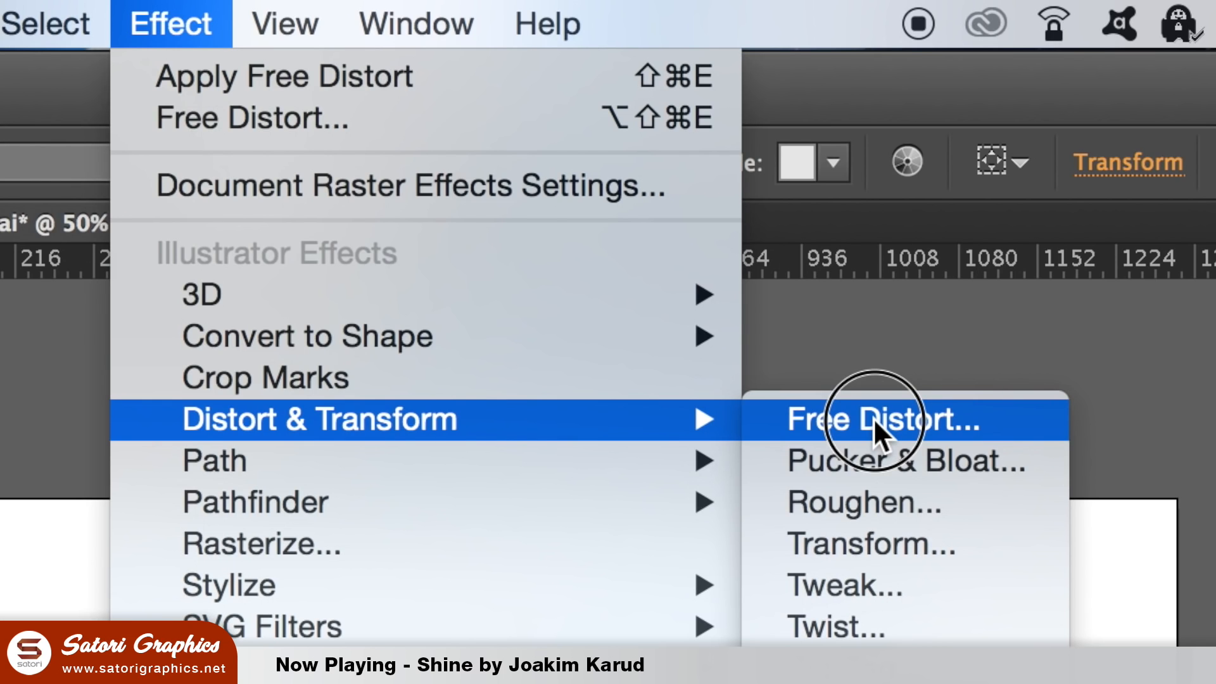
- Apply Free Distort to the DOPE group so it lies flat in perspective
left_click(876, 418)
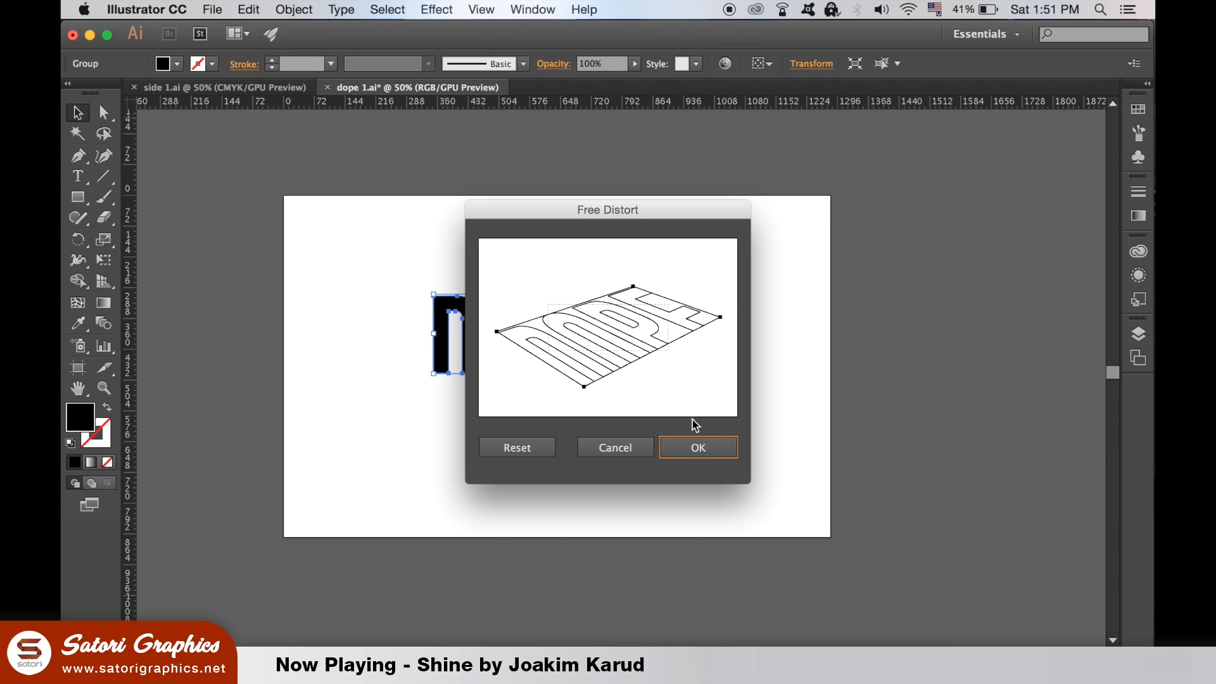
left_click(696, 448)
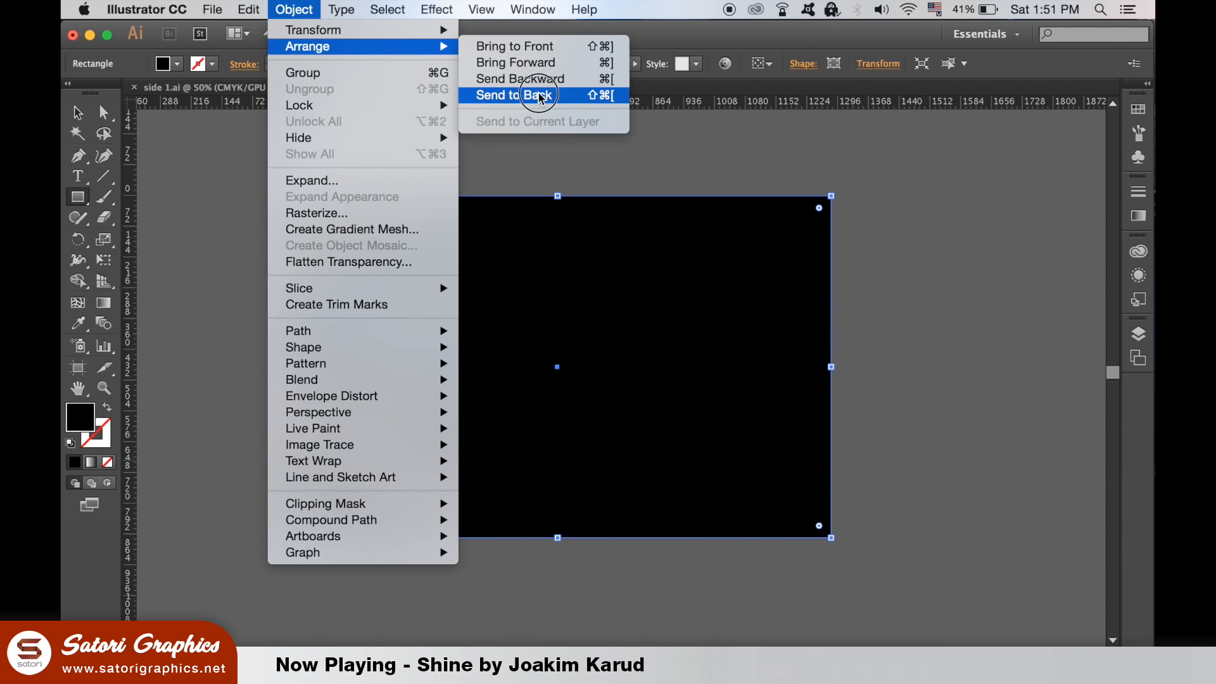
- Send the artboard-sized rectangle to the back and fill it blue
left_click(509, 95)
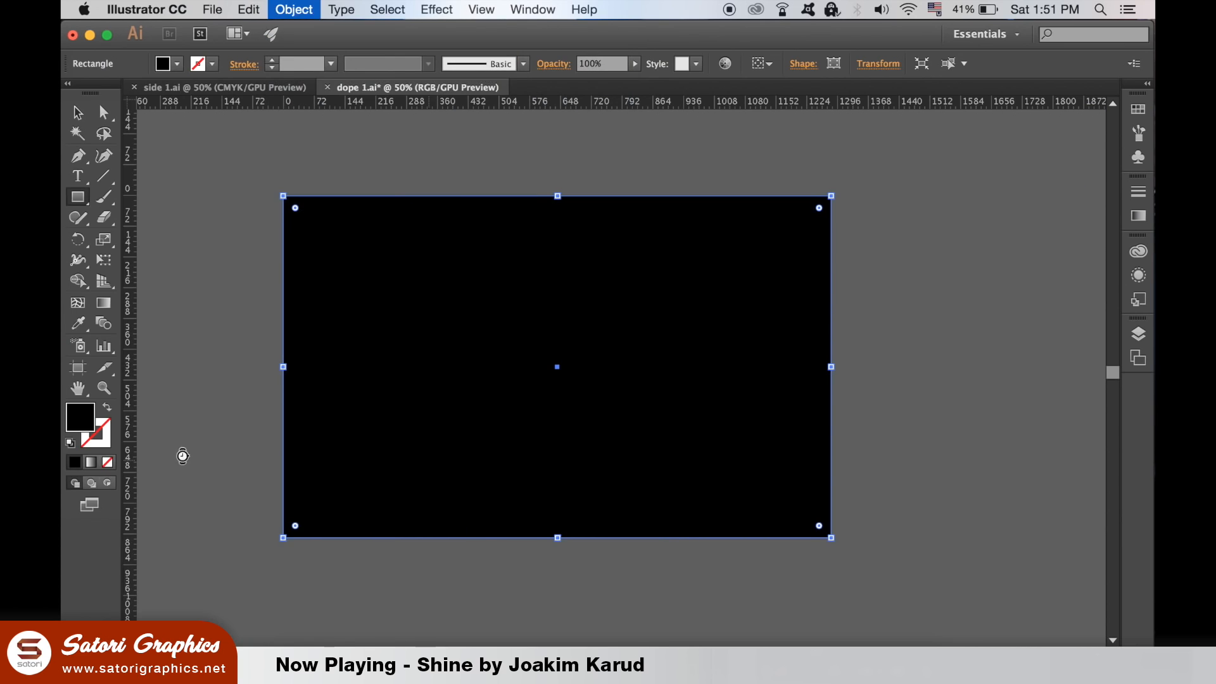
double_click(80, 417)
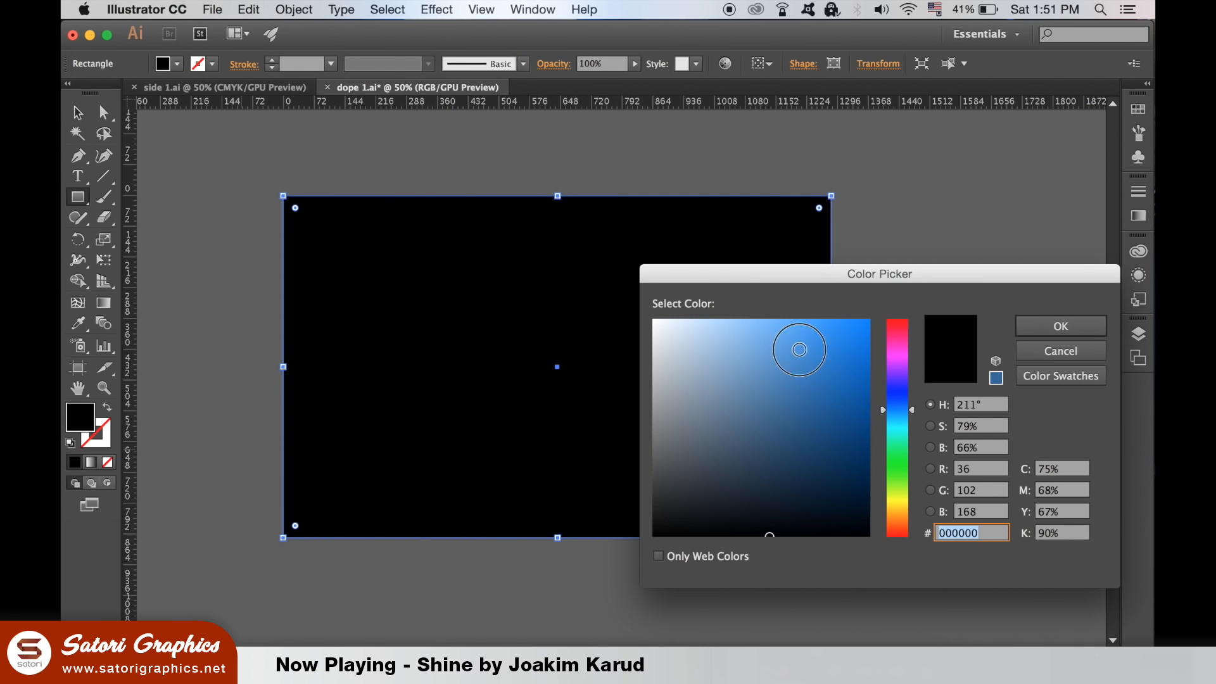
left_click(1059, 325)
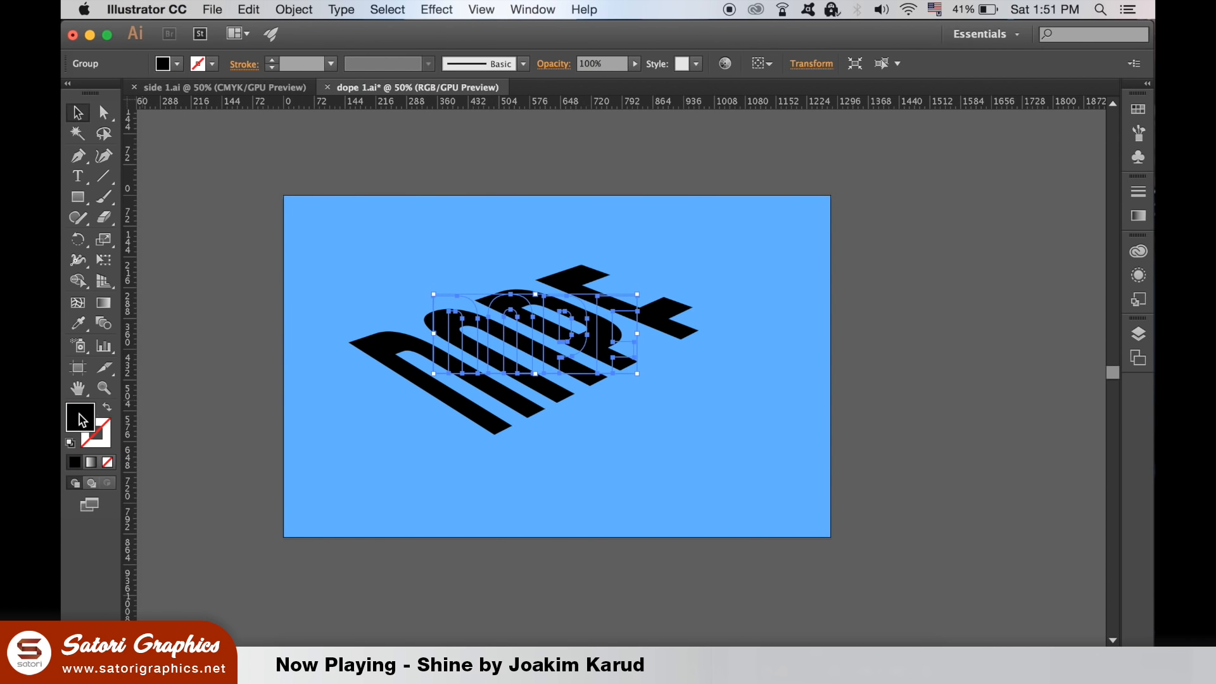
- Set the distorted DOPE letters' fill to white
double_click(80, 417)
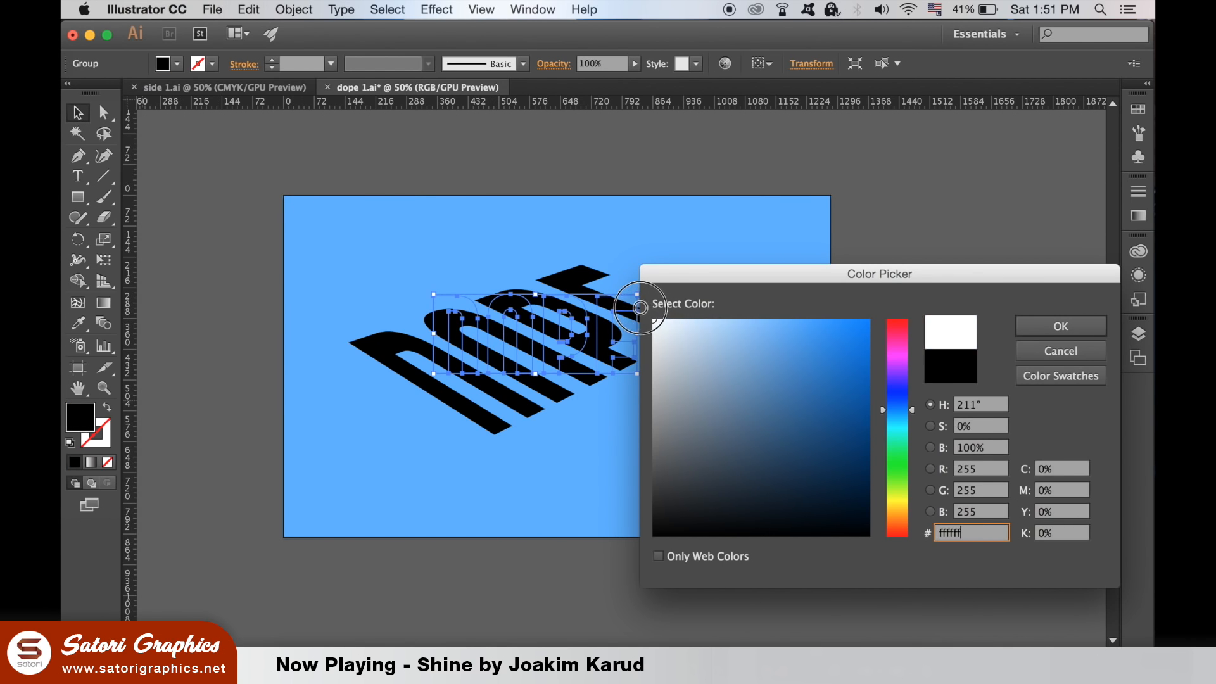
left_click(1059, 325)
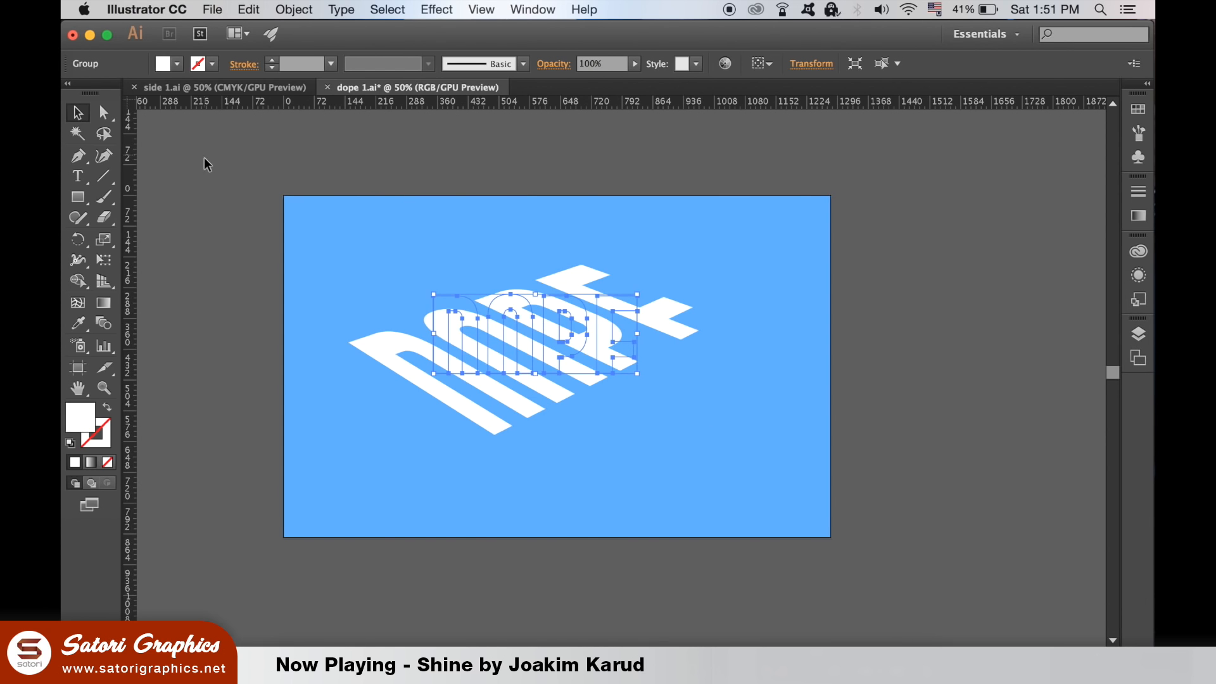
left_click(868, 371)
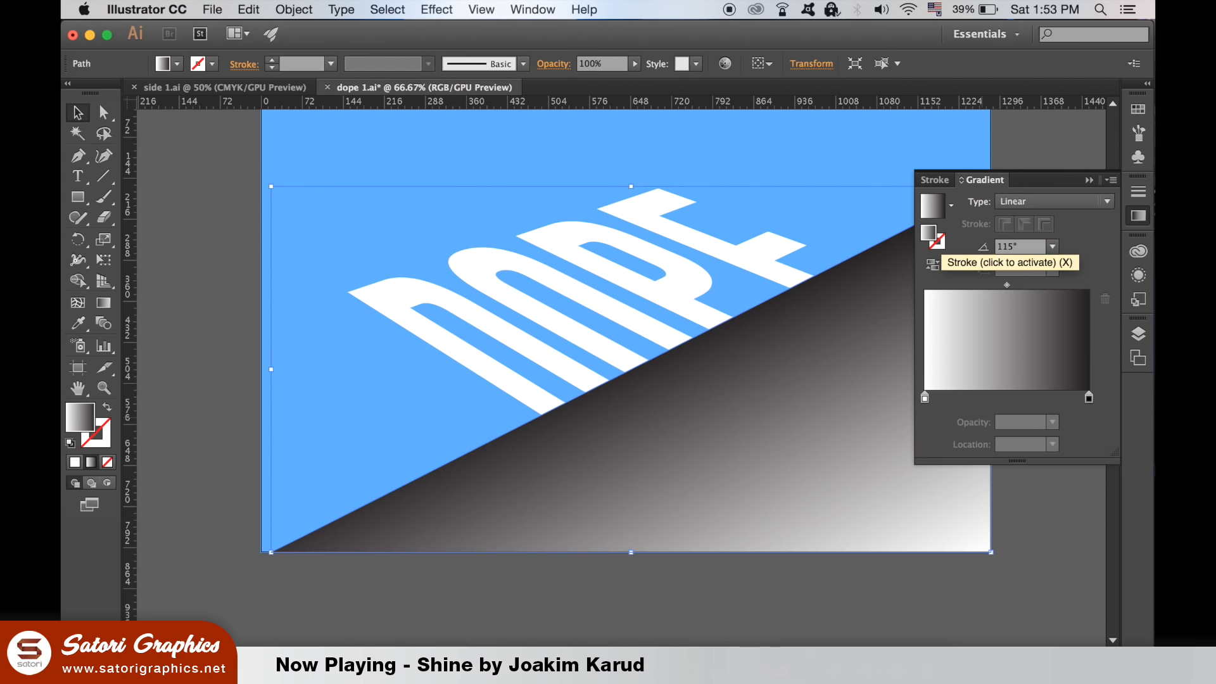
mouse_move(232, 219)
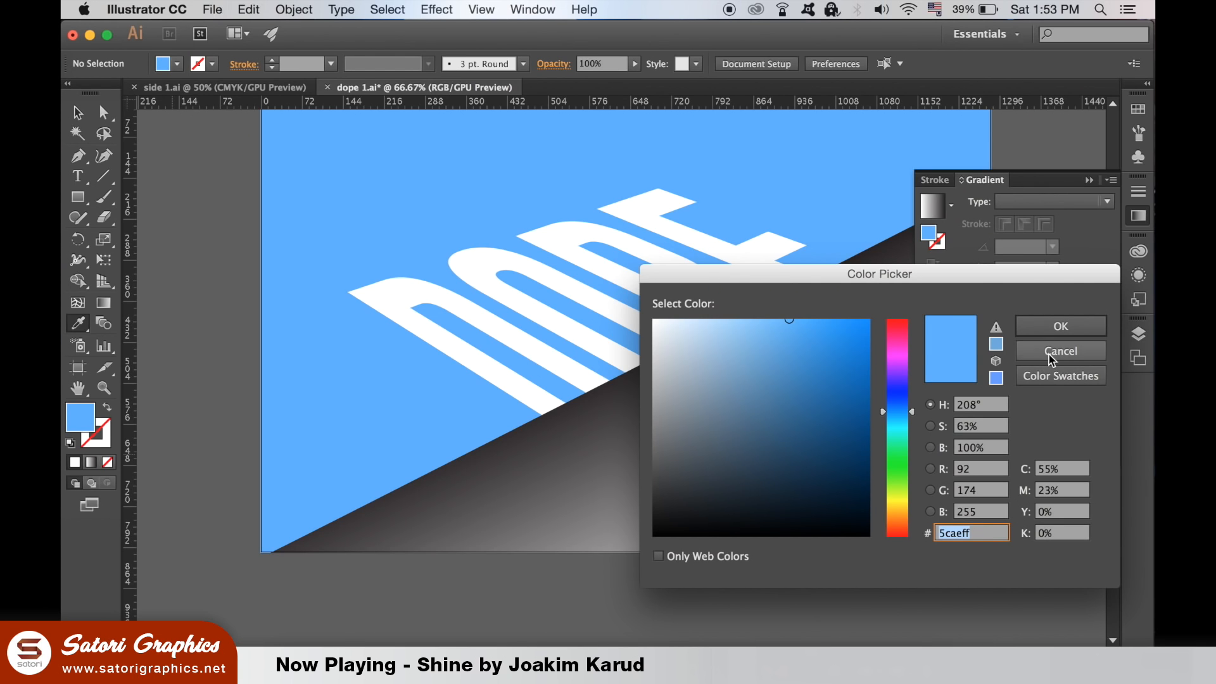
- Recolour the cliff triangle's left and right gradient stops to blue using swatches and sliders
left_click(1060, 350)
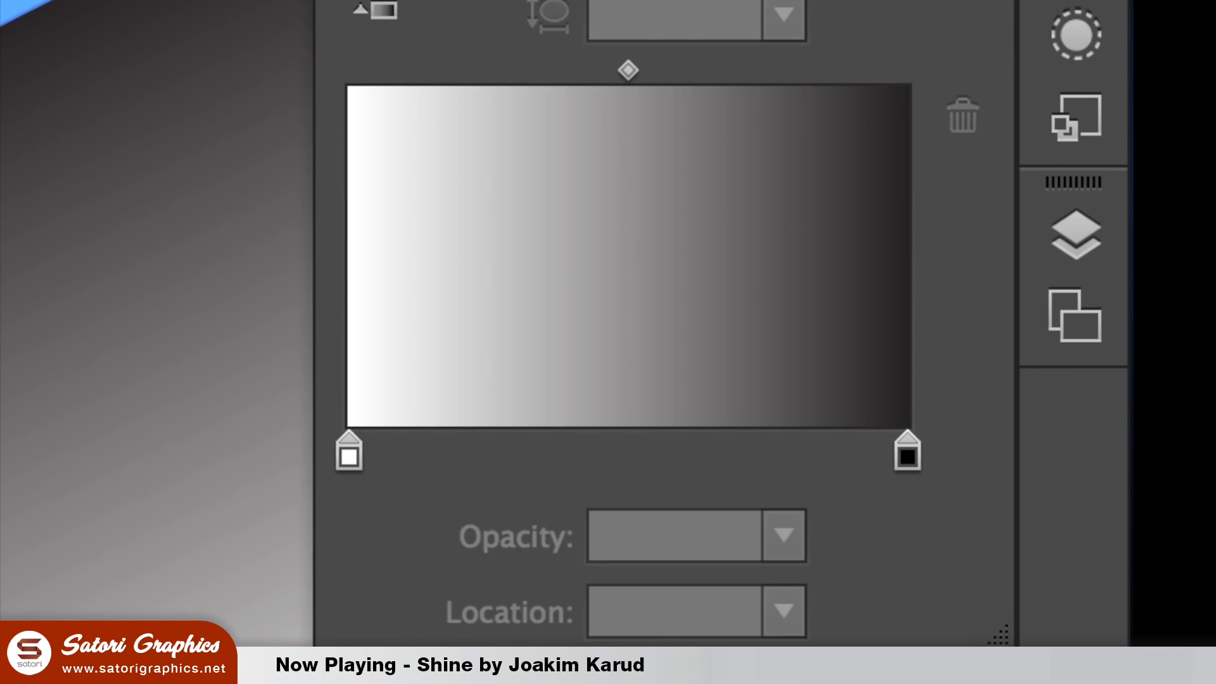
mouse_move(365, 492)
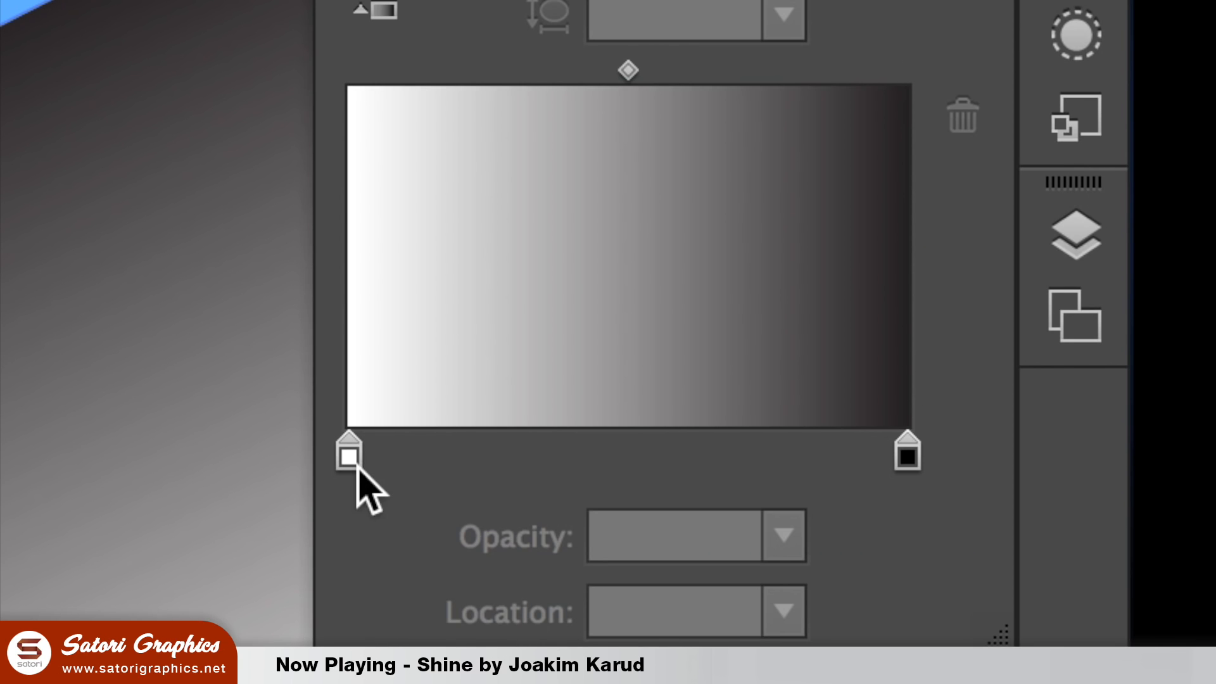
left_click(349, 457)
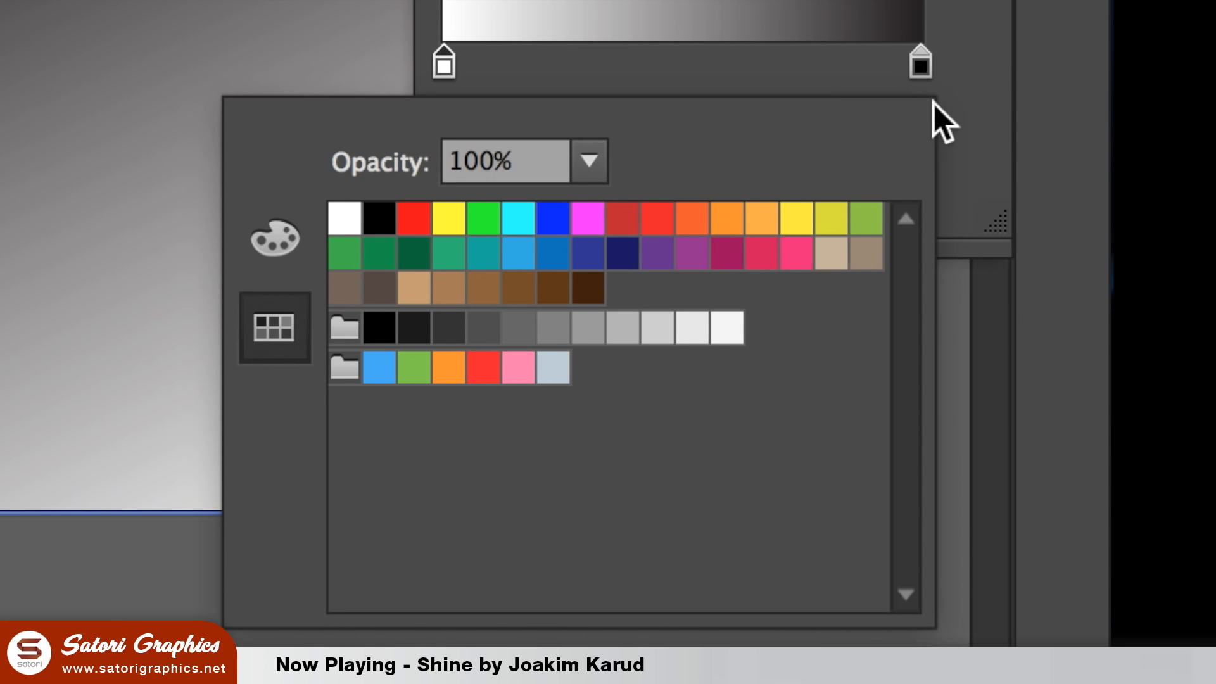
left_click(273, 238)
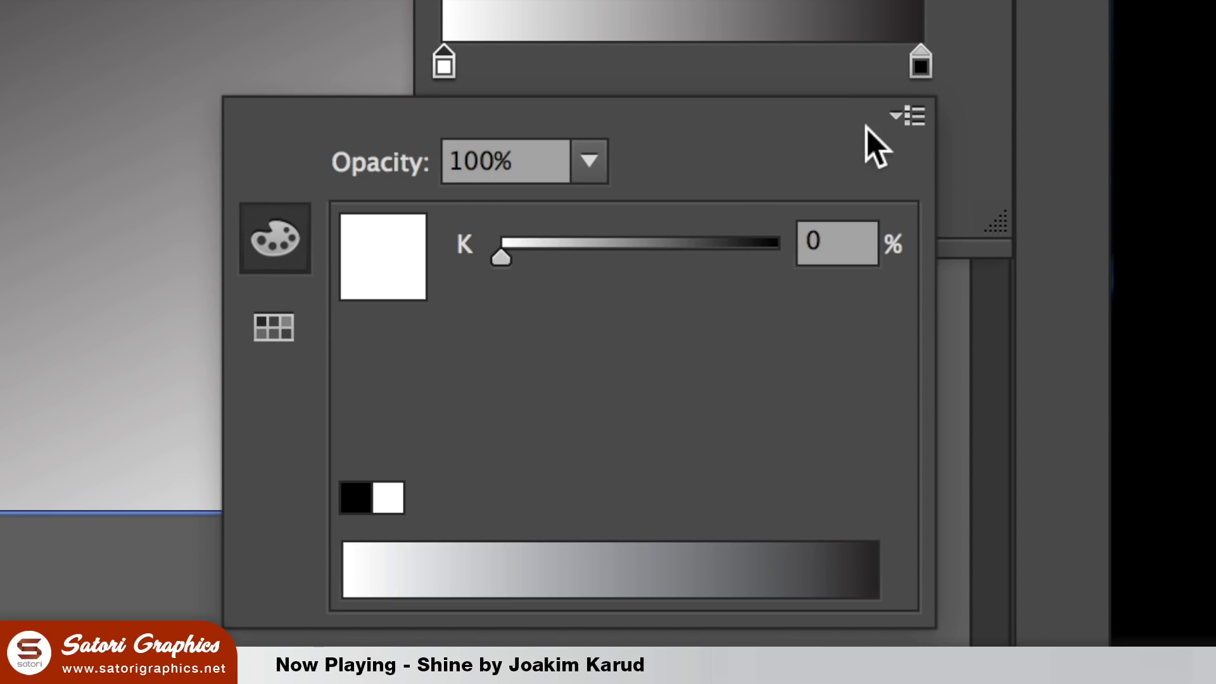
mouse_move(738, 356)
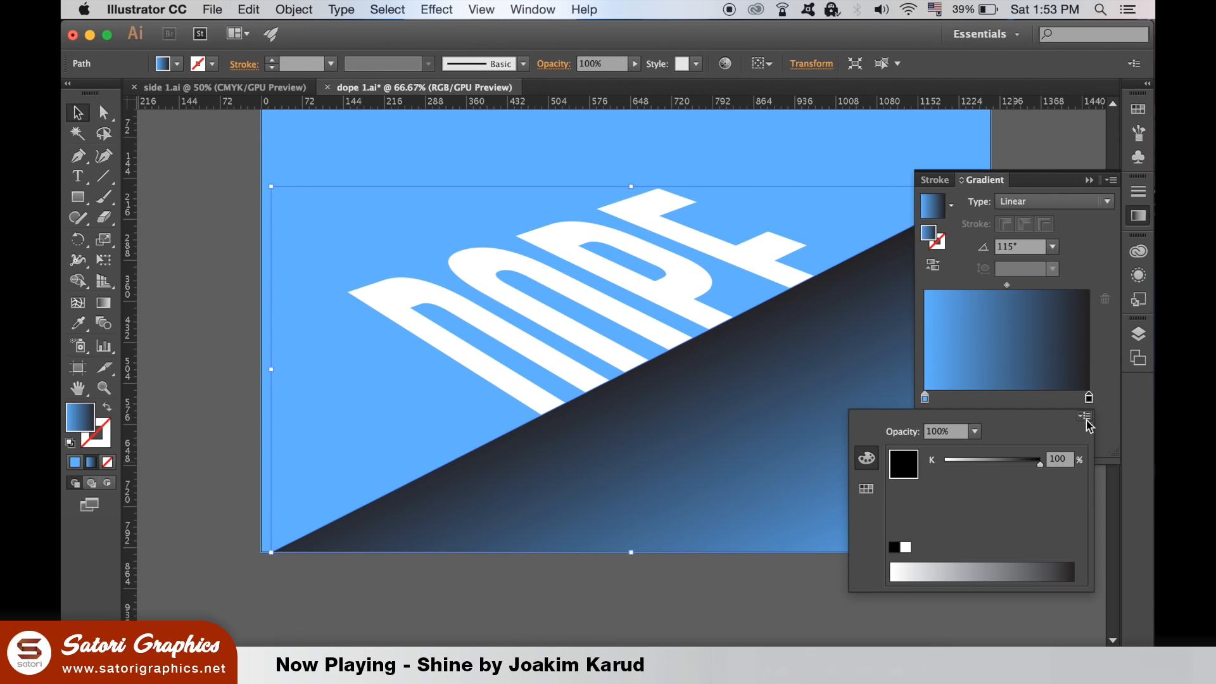
left_click(866, 490)
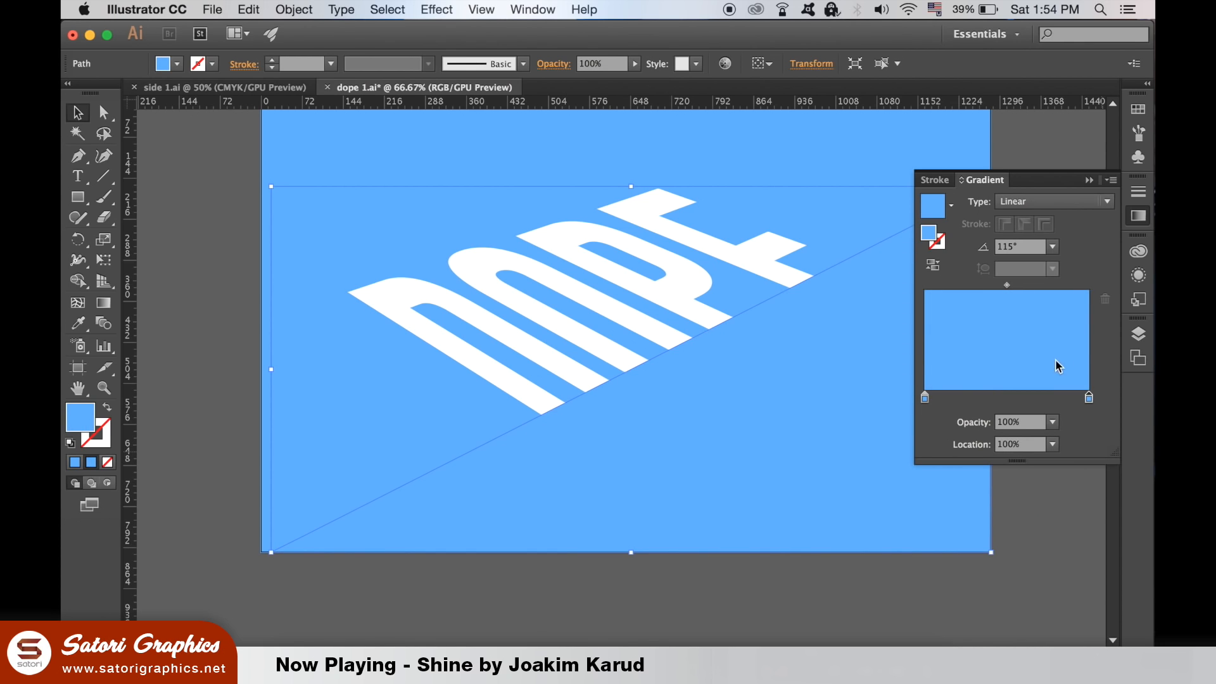
double_click(1088, 398)
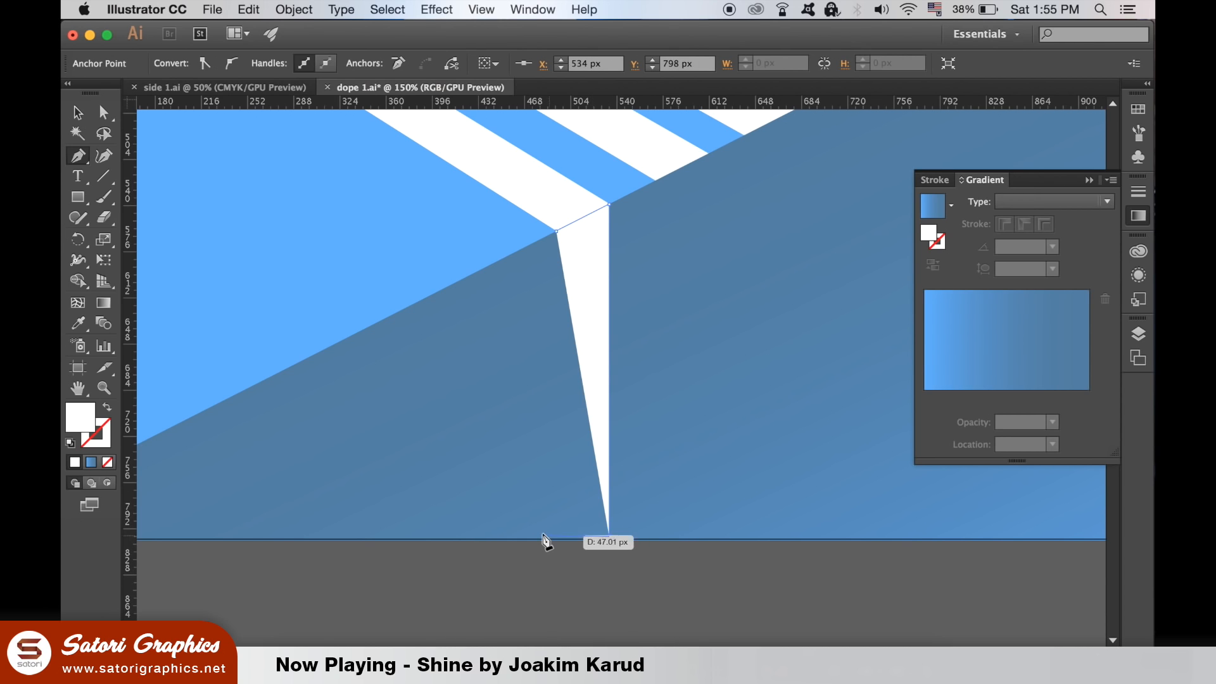
mouse_move(573, 546)
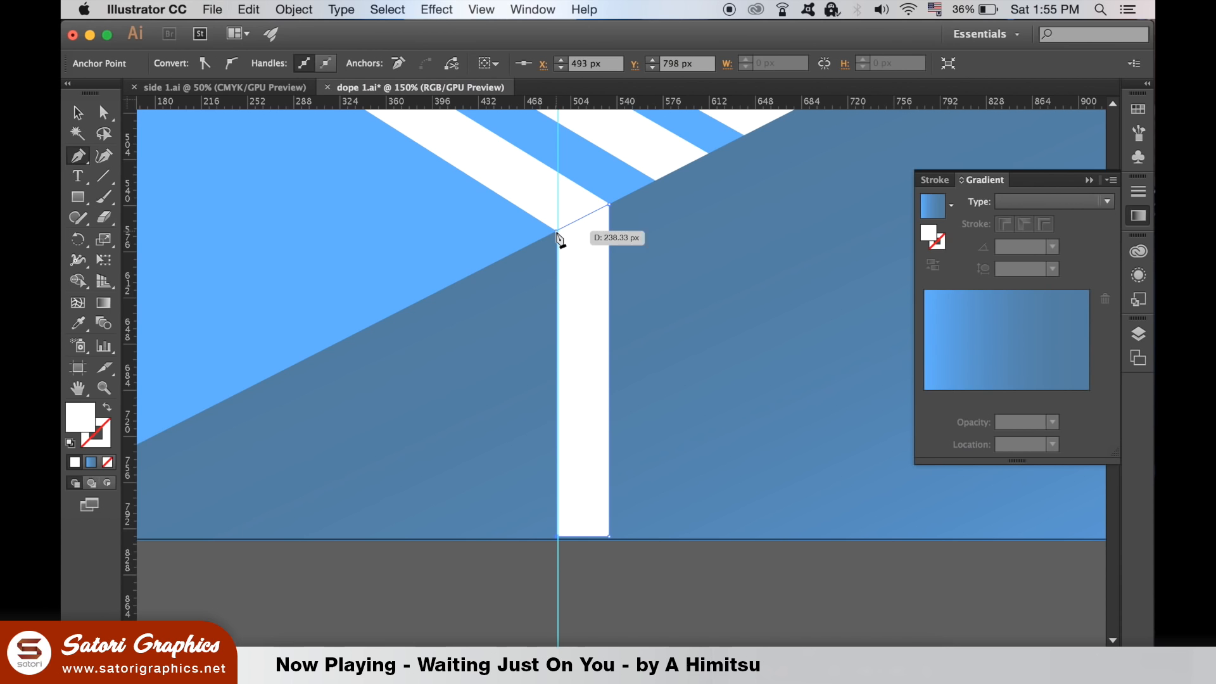
mouse_move(559, 241)
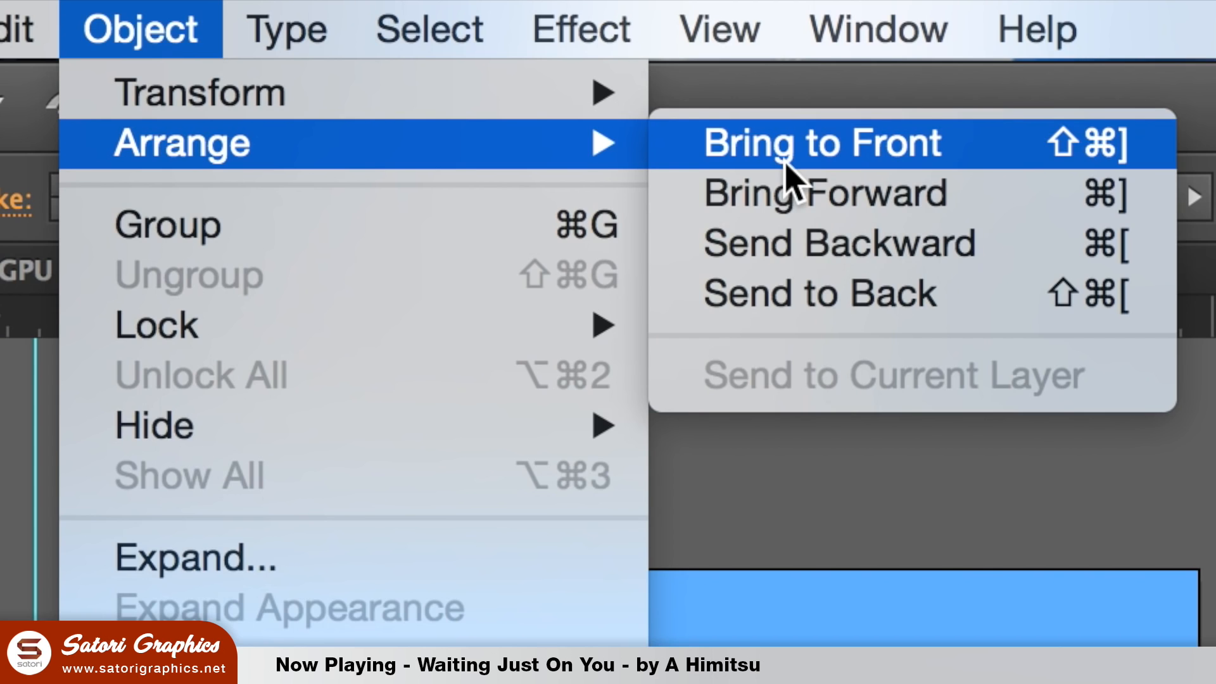
- Bring the duplicate translucent blue cliff shape in front of all artwork
left_click(819, 142)
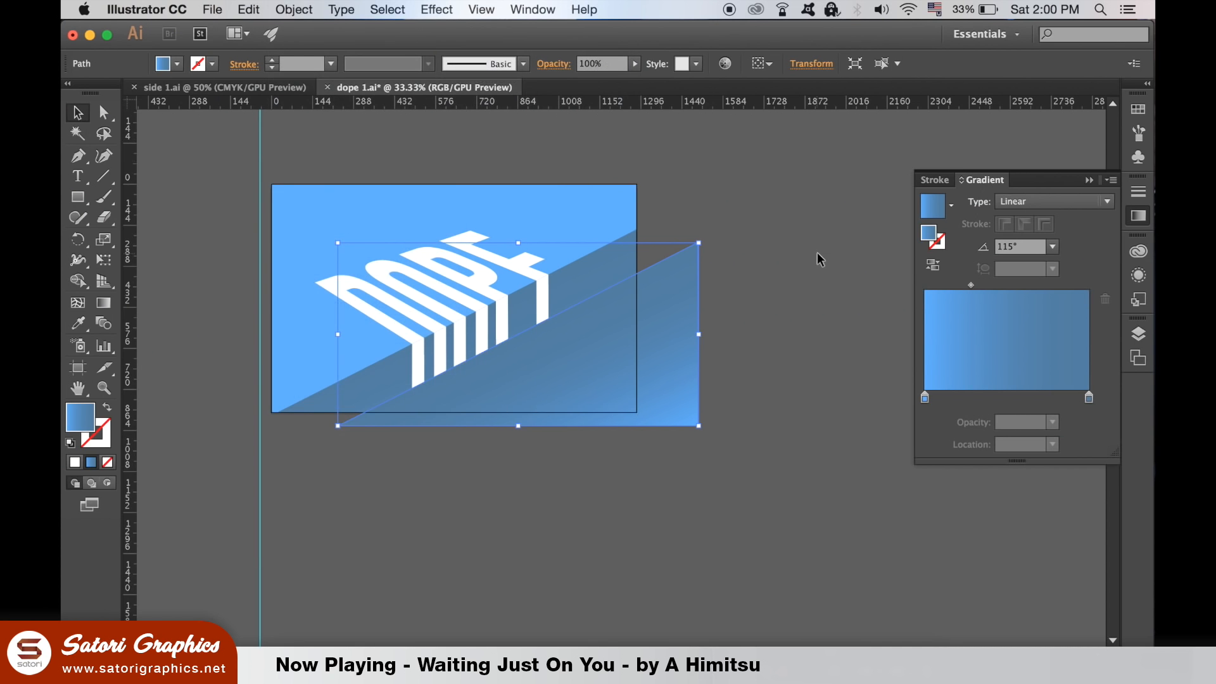
left_click(543, 372)
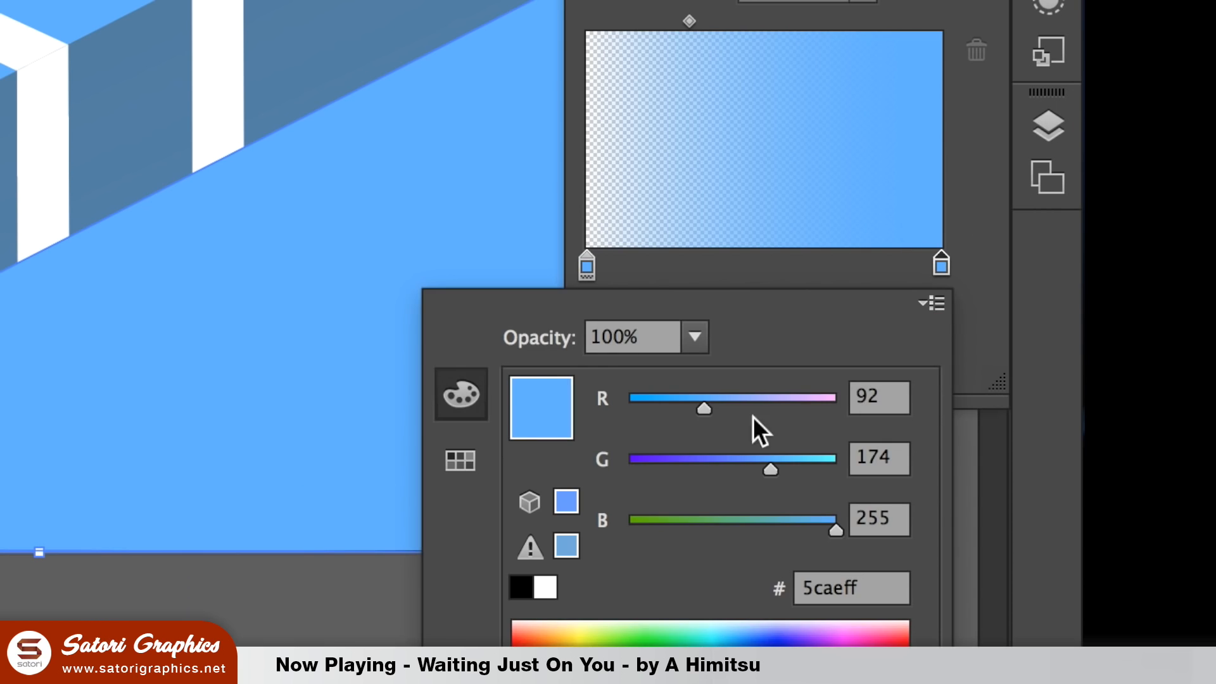
mouse_move(815, 477)
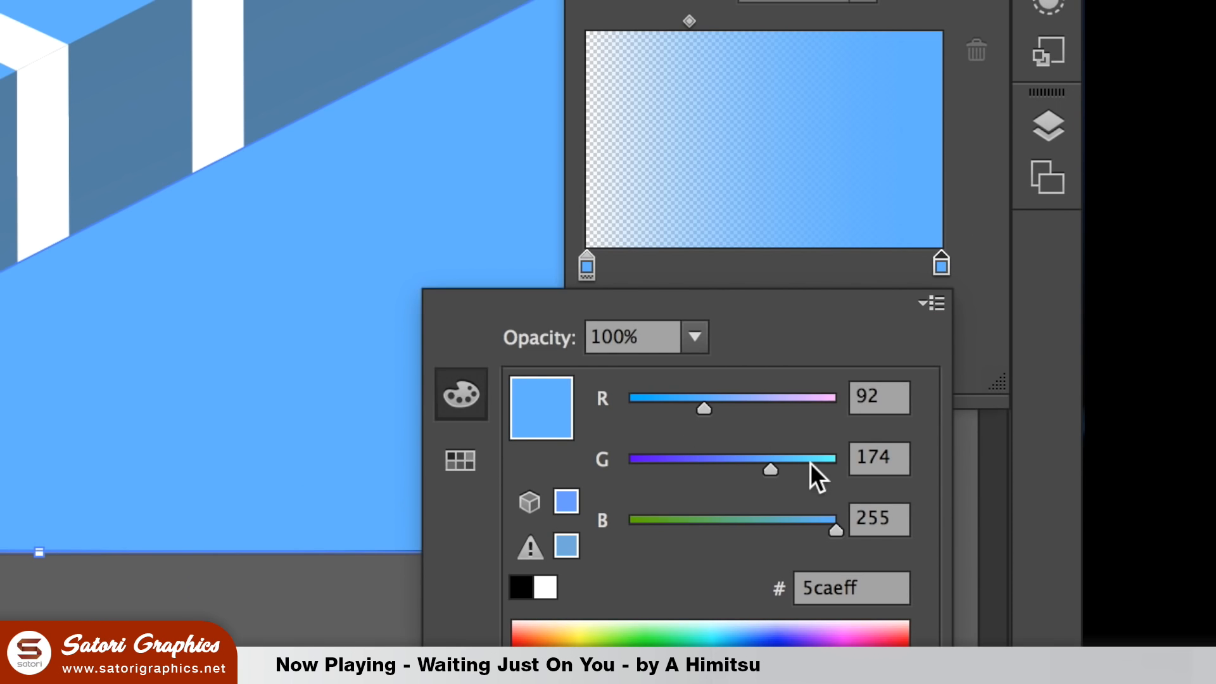
- Make the overlay's right gradient stop white and open its opacity options
left_click(459, 460)
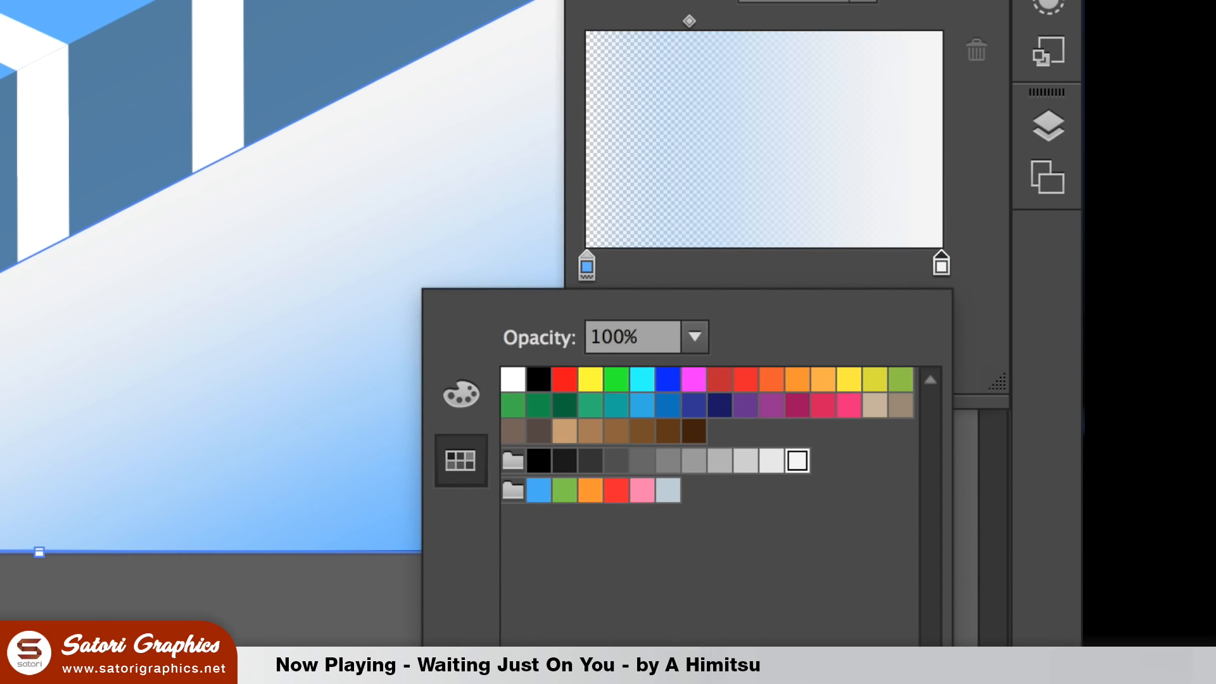
left_click(794, 21)
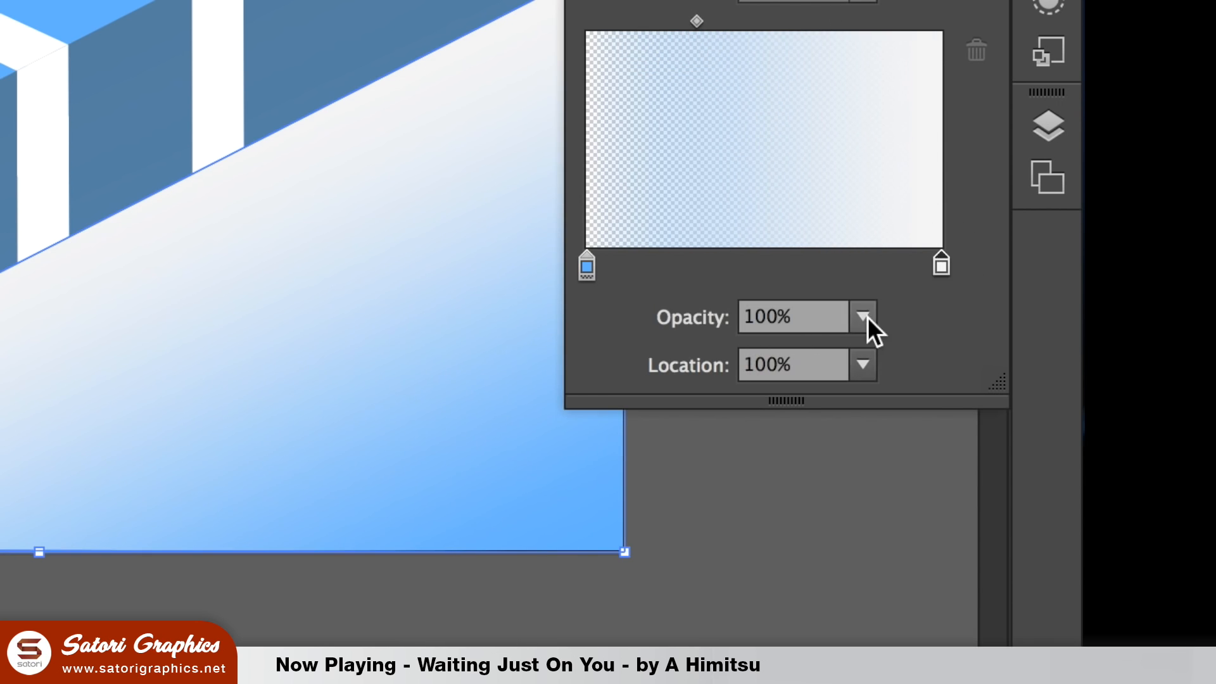
left_click(862, 316)
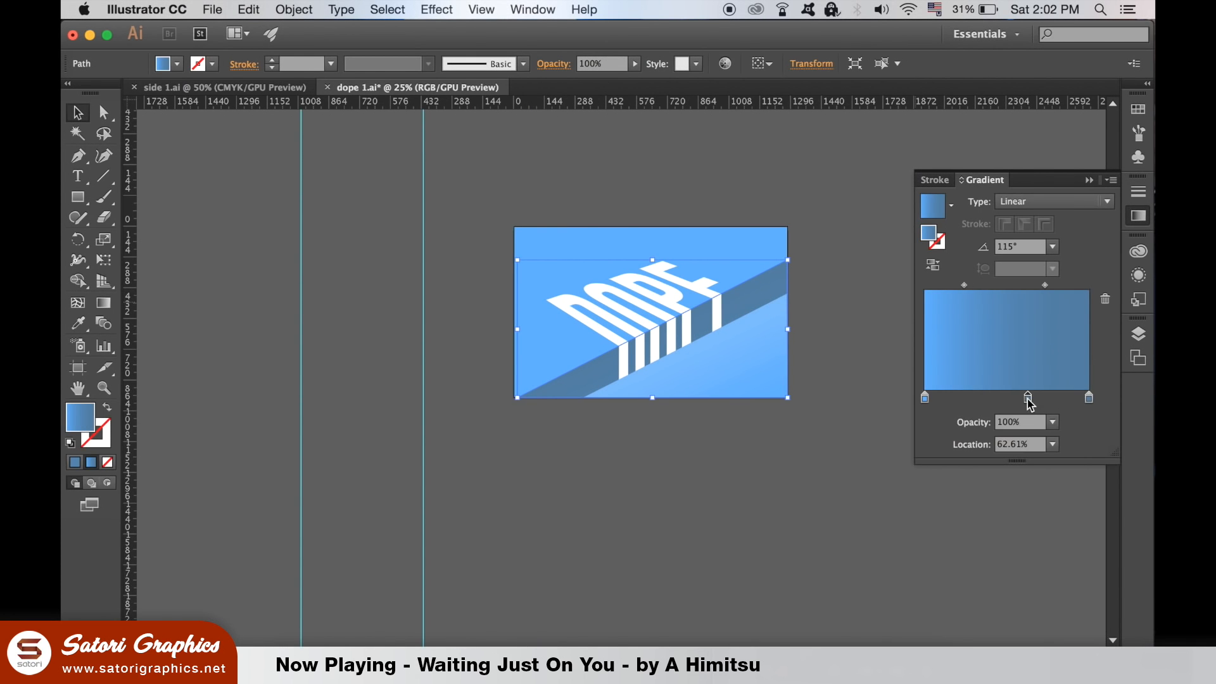
- Turn the middle cliff stop dark blue and lower a stem gradient stop's opacity
double_click(1028, 397)
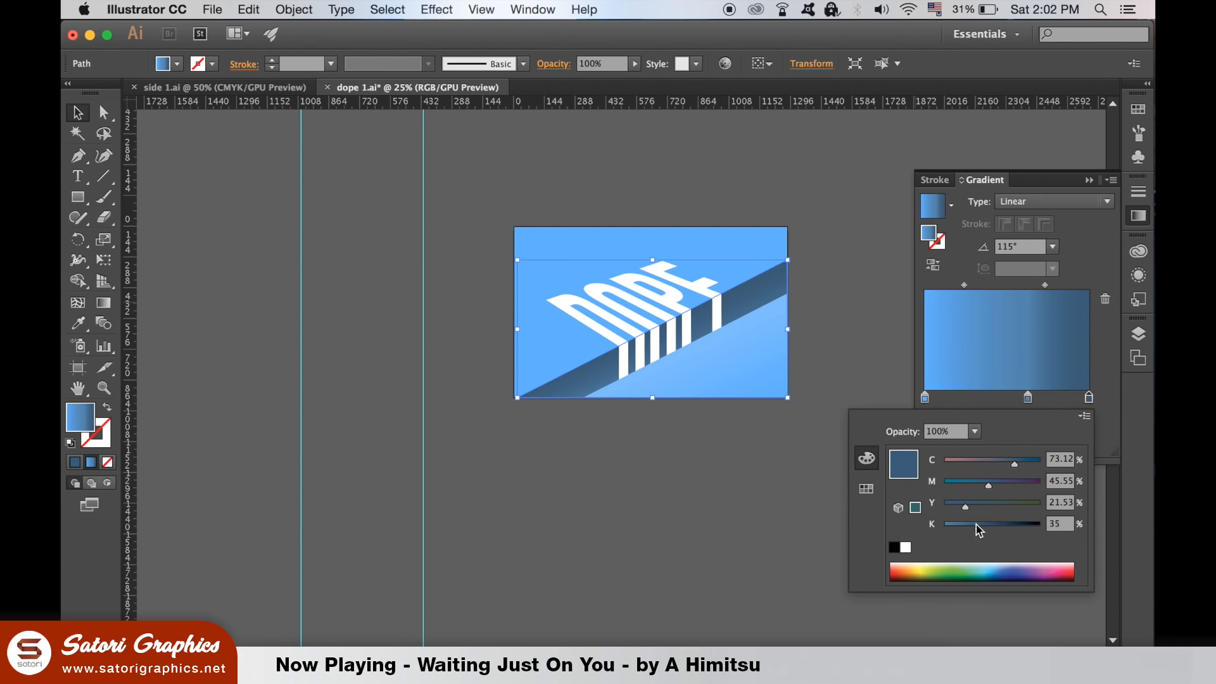
mouse_move(1068, 301)
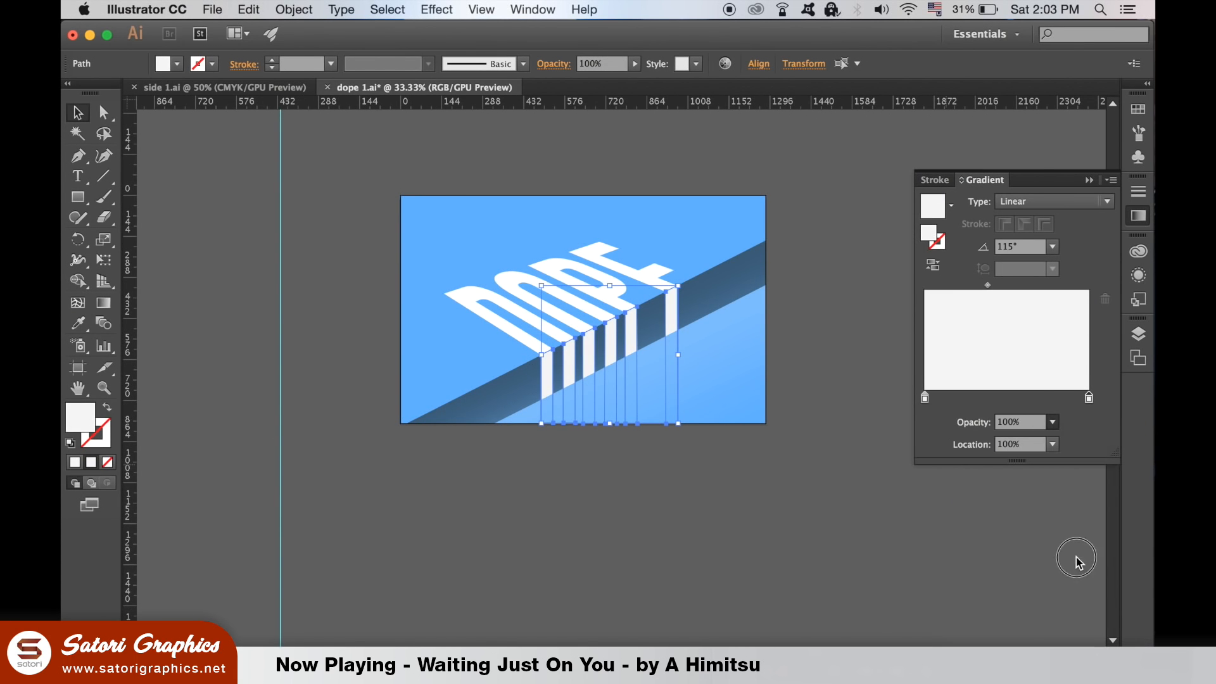
left_click(1051, 422)
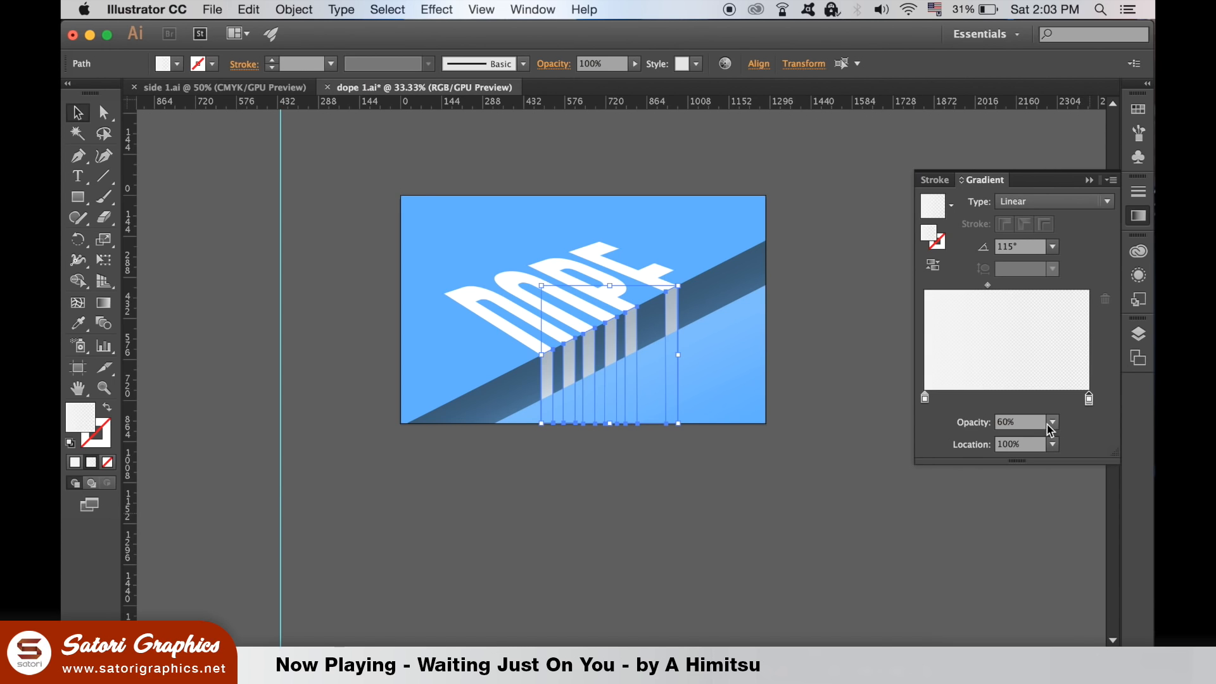
left_click(1051, 421)
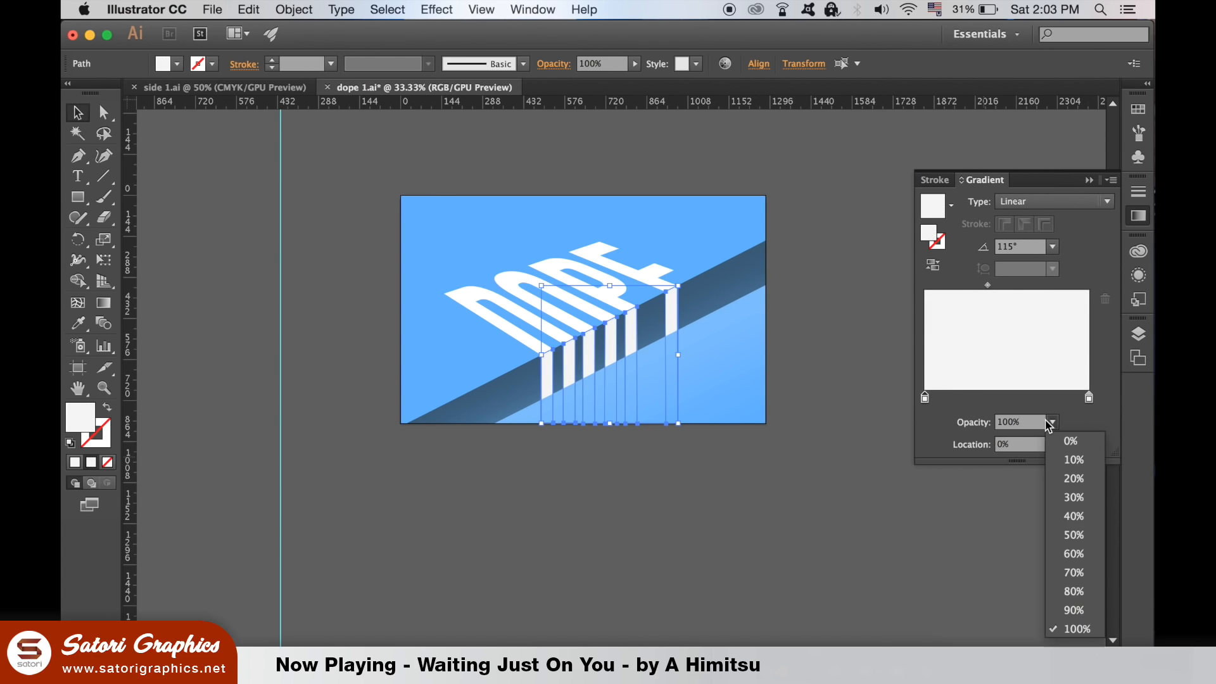
left_click(1019, 285)
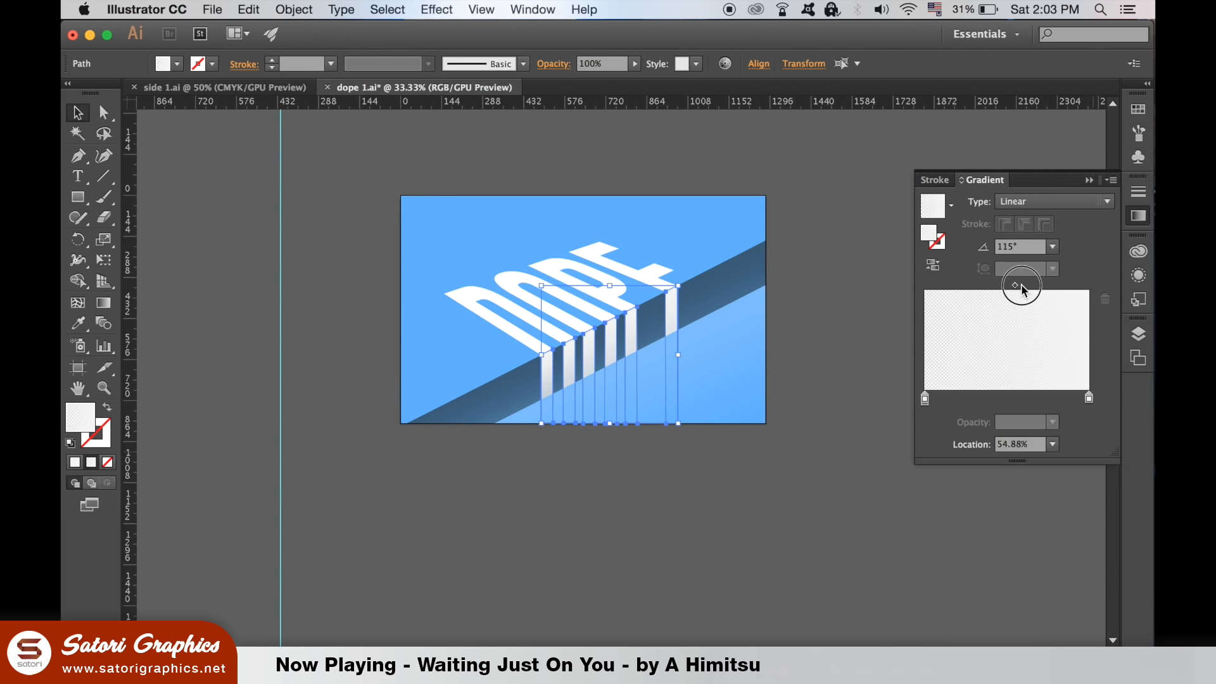